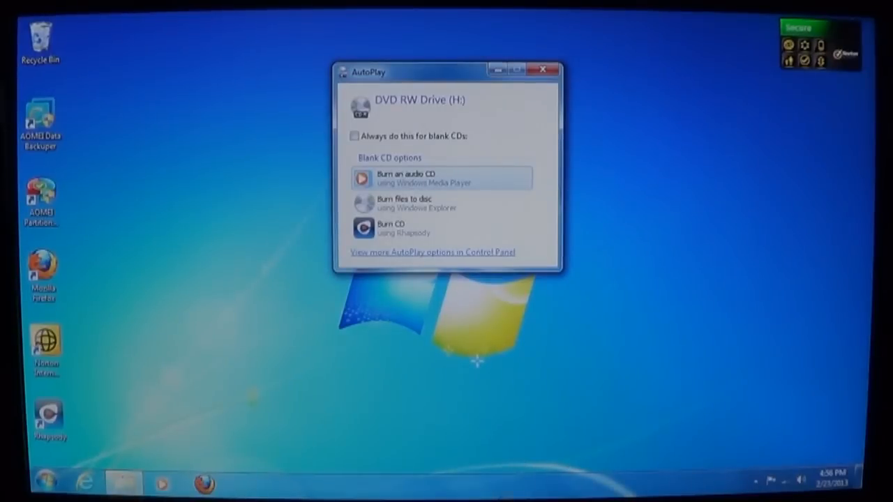
- Dismiss the AutoPlay prompt for the blank disc in DVD RW Drive (H:)
{"action": "left_click", "coordinate": [544, 69]}
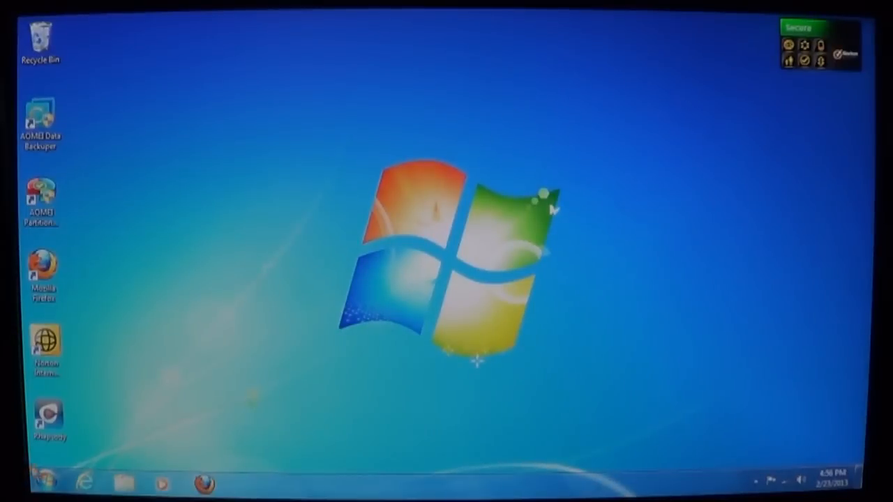
- Launch Create a System Repair Disc from Start > All Programs > Maintenance
{"action": "left_click", "coordinate": [39, 483]}
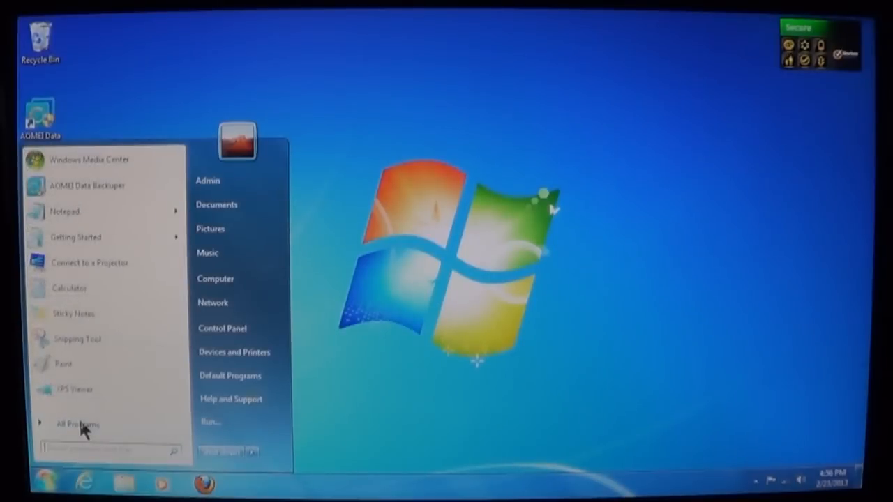
{"action": "left_click", "coordinate": [79, 424]}
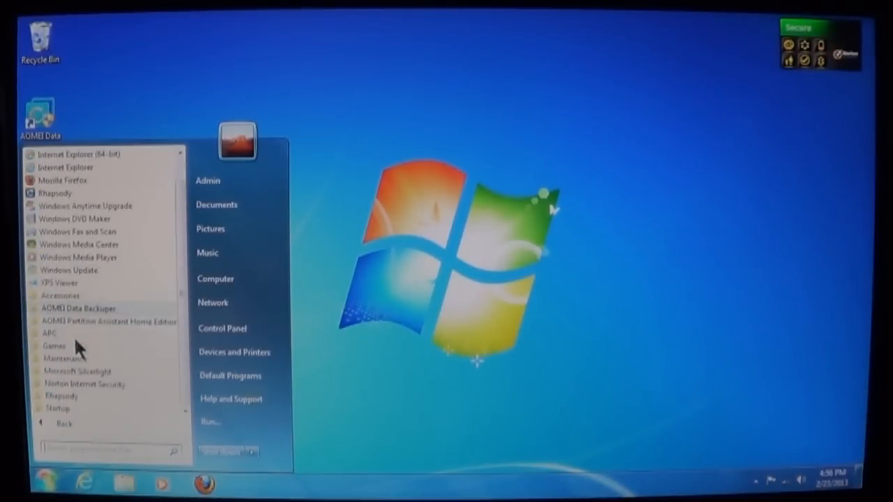
{"action": "mouse_move", "coordinate": [76, 357]}
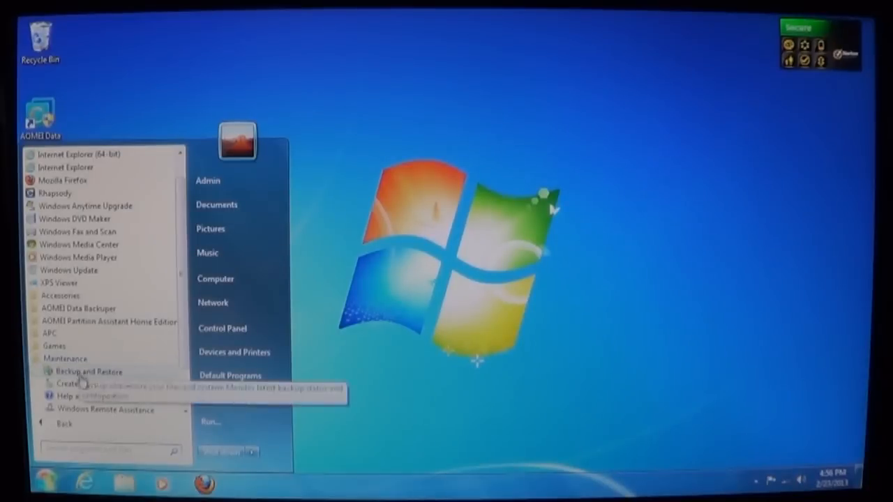
{"action": "mouse_move", "coordinate": [90, 410]}
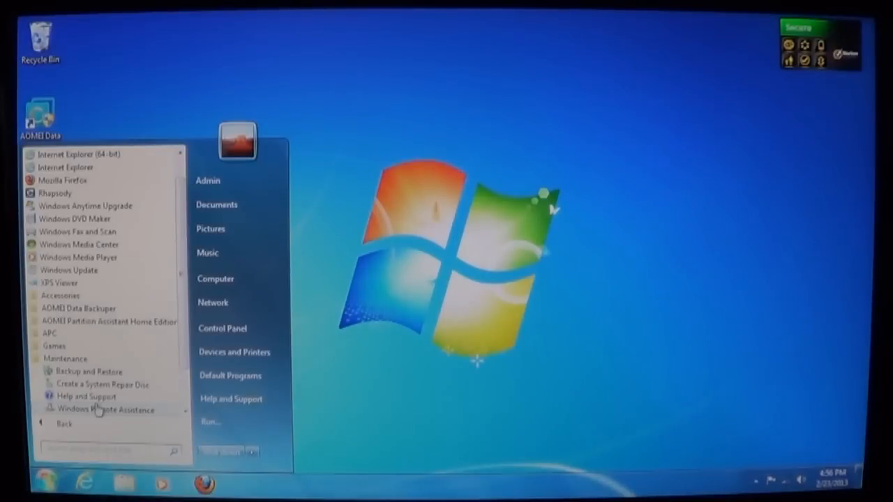
{"action": "mouse_move", "coordinate": [104, 385]}
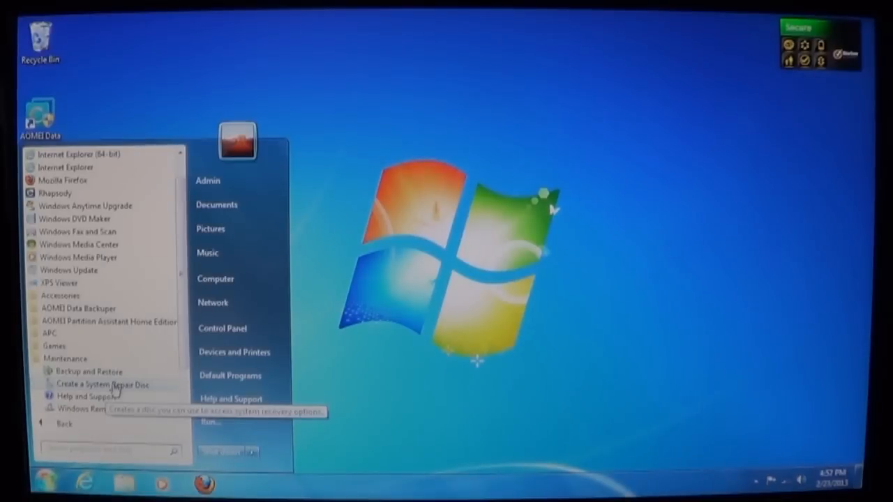
{"action": "left_click", "coordinate": [100, 385]}
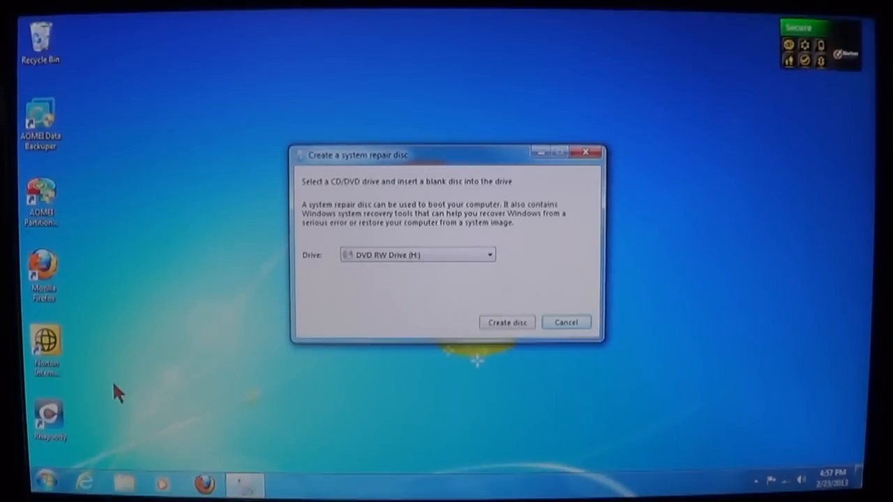
{"action": "mouse_move", "coordinate": [338, 198]}
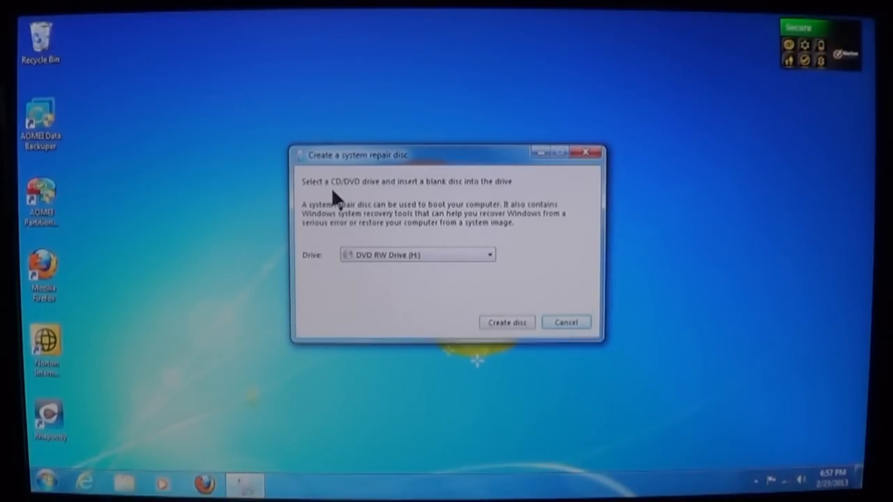
{"action": "mouse_move", "coordinate": [316, 268]}
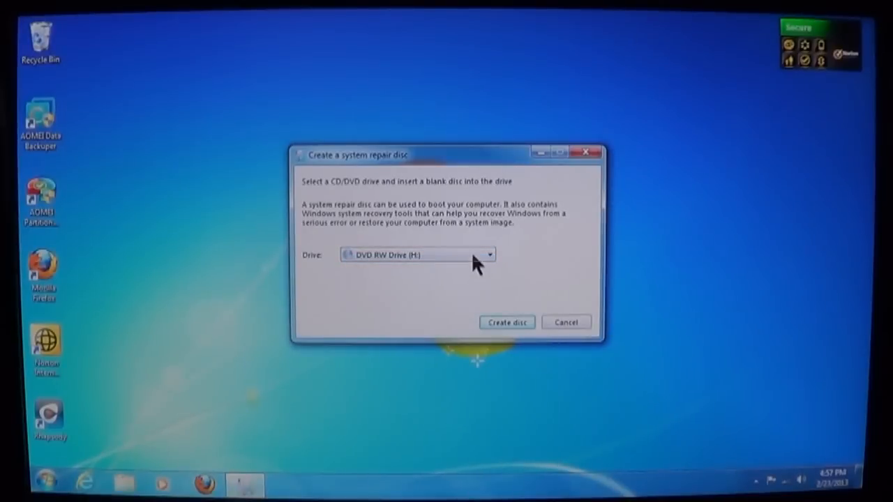
{"action": "mouse_move", "coordinate": [499, 282]}
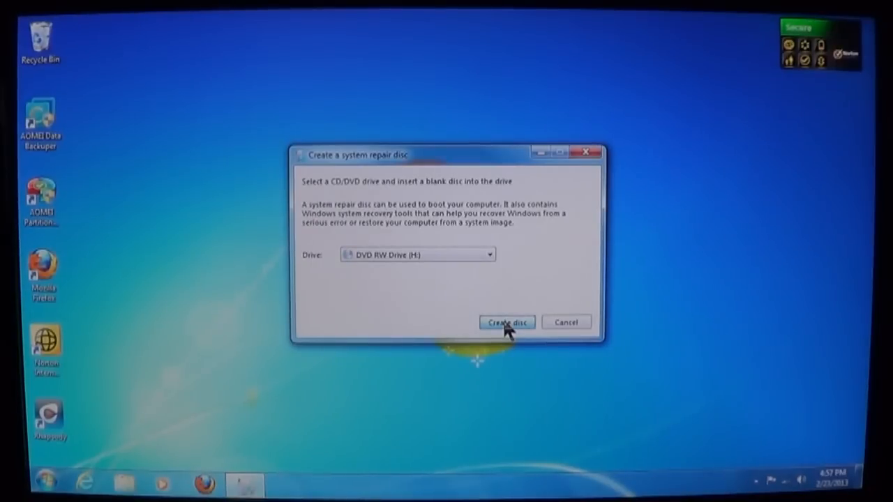
{"action": "left_click", "coordinate": [508, 323]}
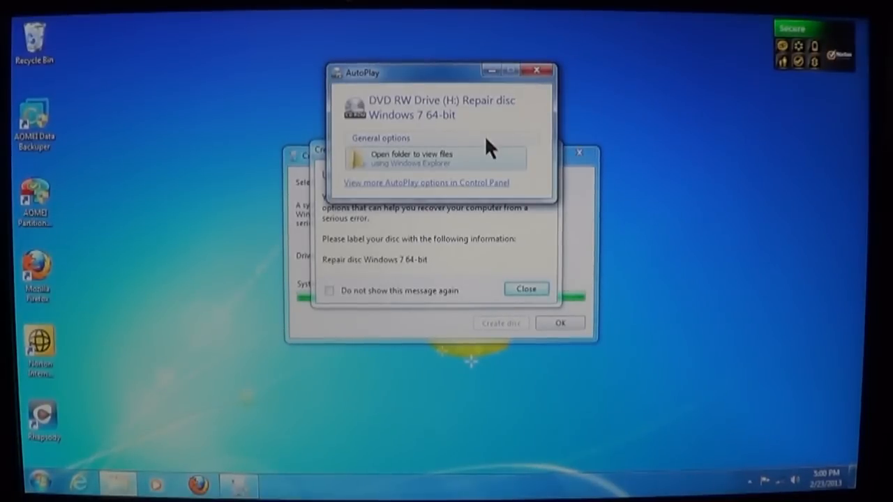
{"action": "mouse_move", "coordinate": [431, 157]}
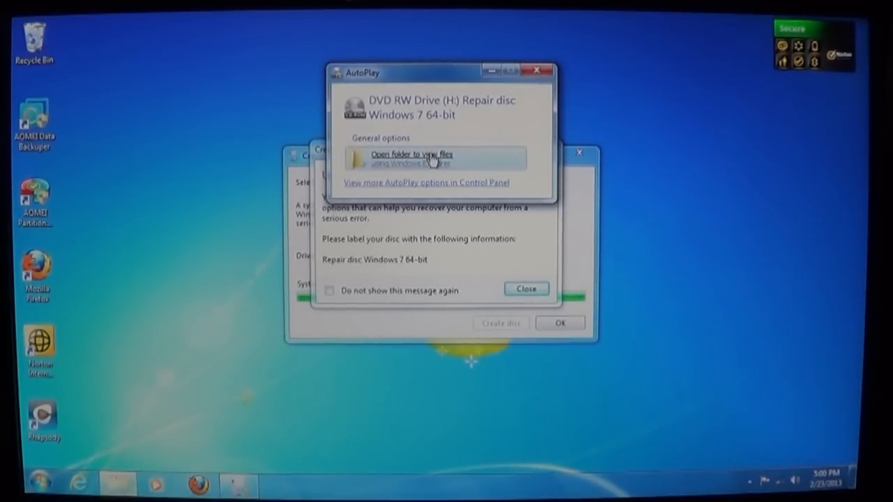
- View the burned disc's files (boot, sources, bootmgr) in Windows Explorer via AutoPlay
{"action": "left_click", "coordinate": [411, 159]}
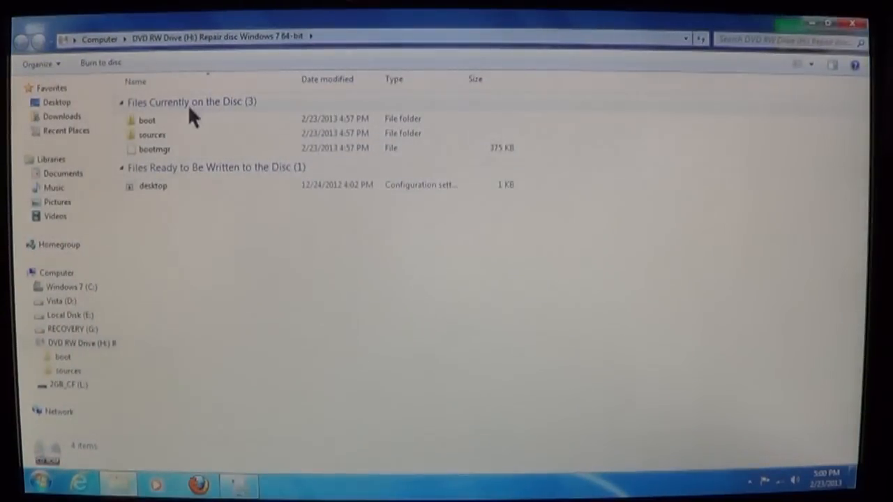
{"action": "mouse_move", "coordinate": [178, 156]}
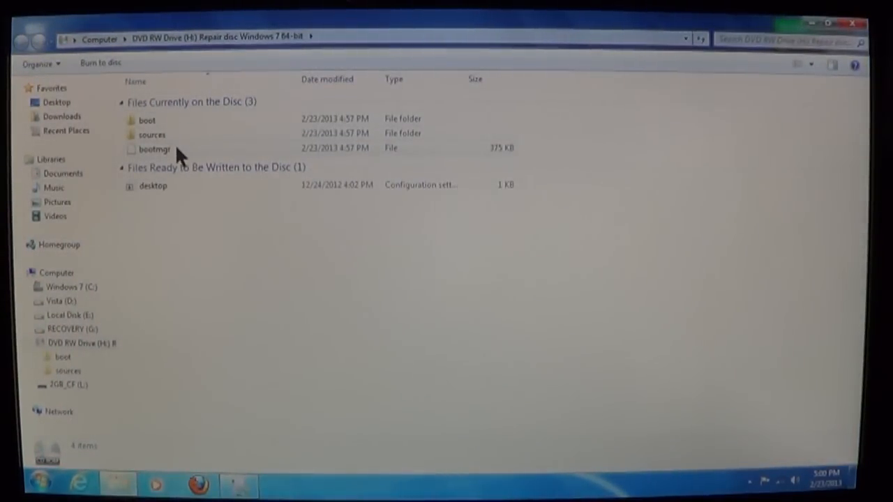
{"action": "mouse_move", "coordinate": [147, 120]}
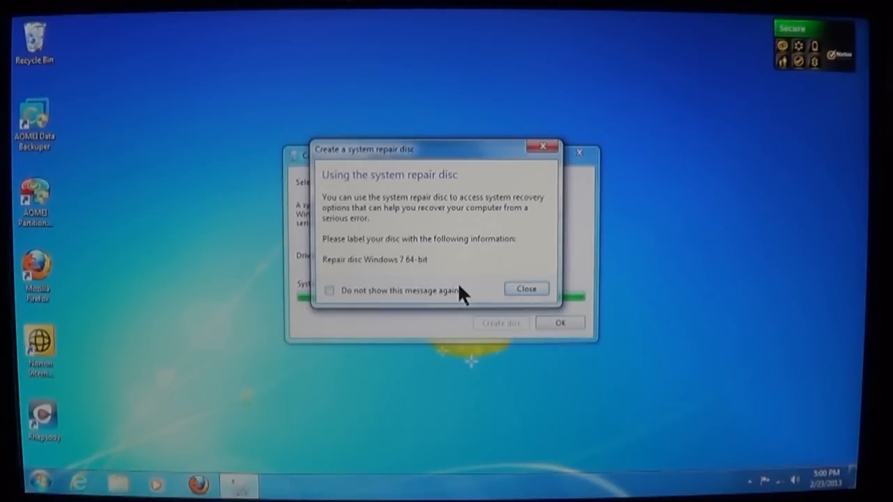
{"action": "mouse_move", "coordinate": [521, 304]}
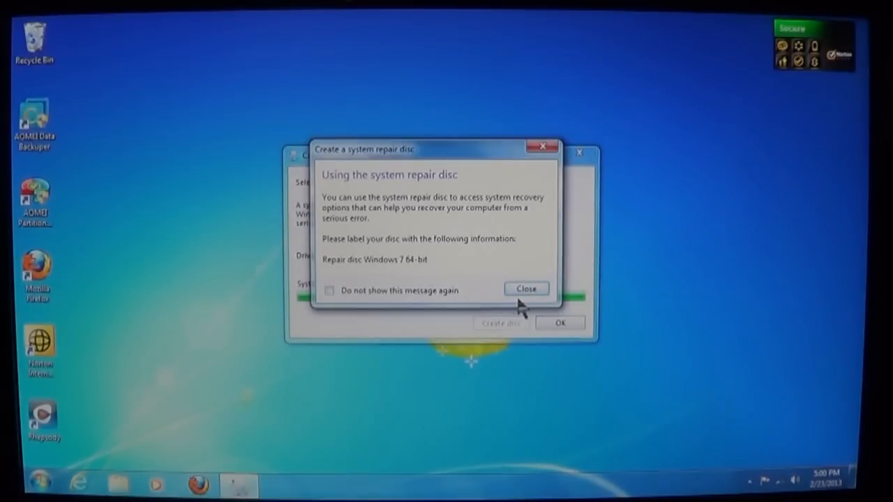
- Close the 'Using the system repair disc' notice and finish the repair disc tool with OK
{"action": "left_click", "coordinate": [526, 288]}
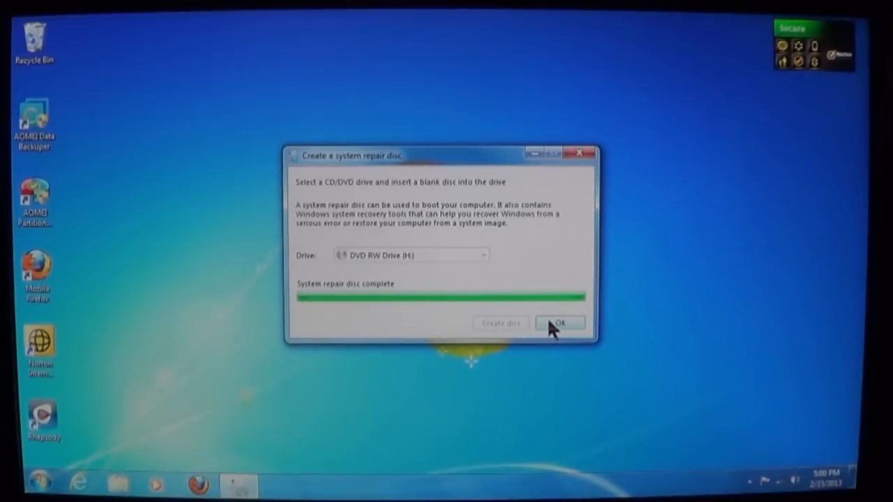
{"action": "left_click", "coordinate": [561, 324]}
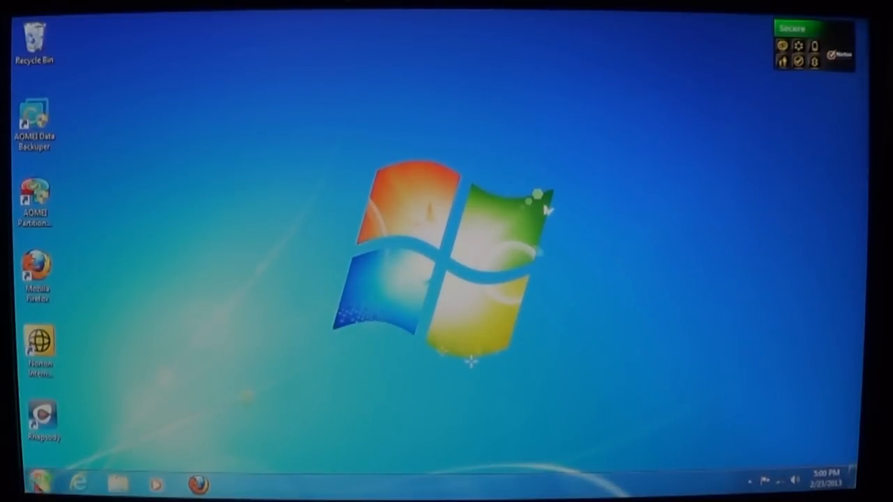
- Restart the computer from the Start menu to boot from the repair disc
{"action": "left_click", "coordinate": [21, 483]}
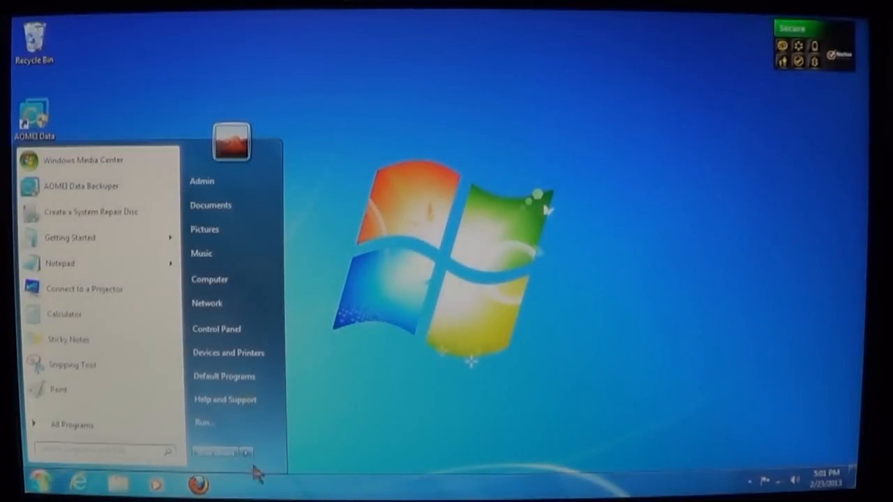
{"action": "left_click", "coordinate": [245, 452]}
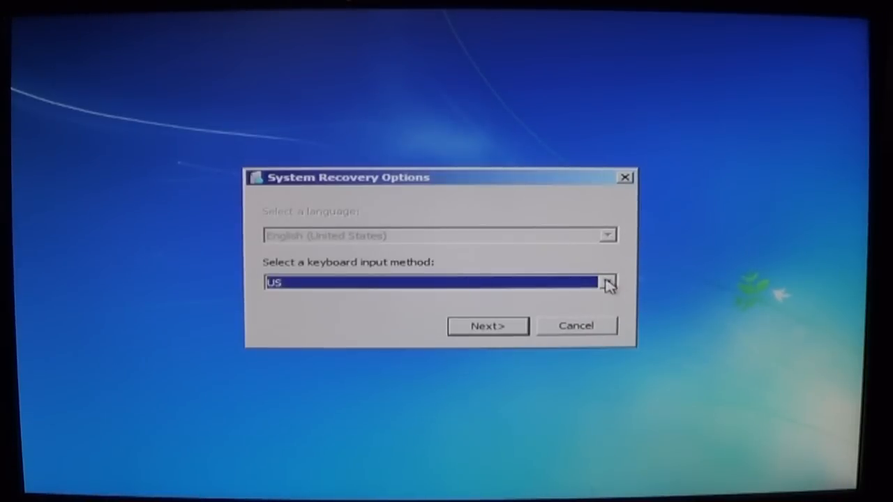
- Keep US as the keyboard input method and continue with Next
{"action": "left_click", "coordinate": [605, 284]}
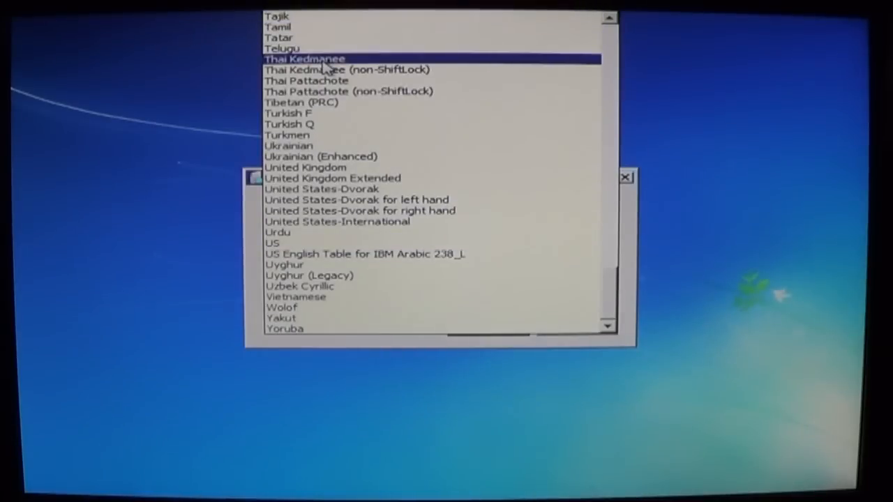
{"action": "left_click", "coordinate": [289, 123]}
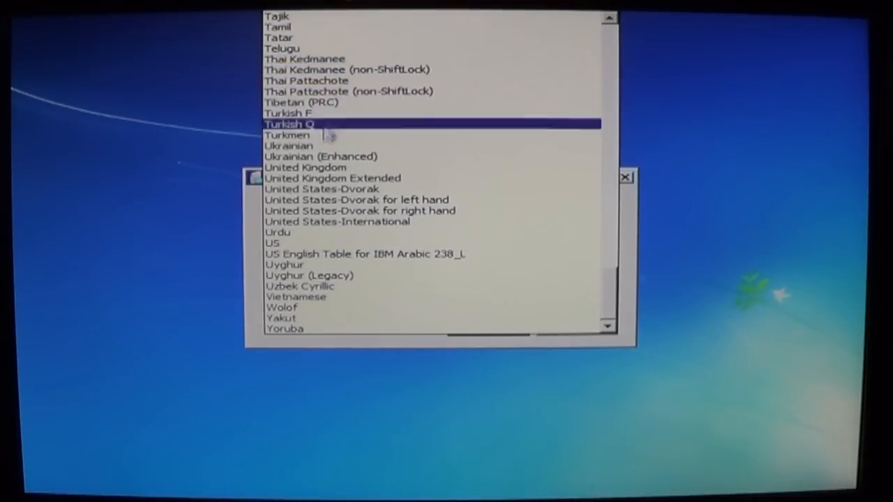
{"action": "left_click", "coordinate": [273, 243]}
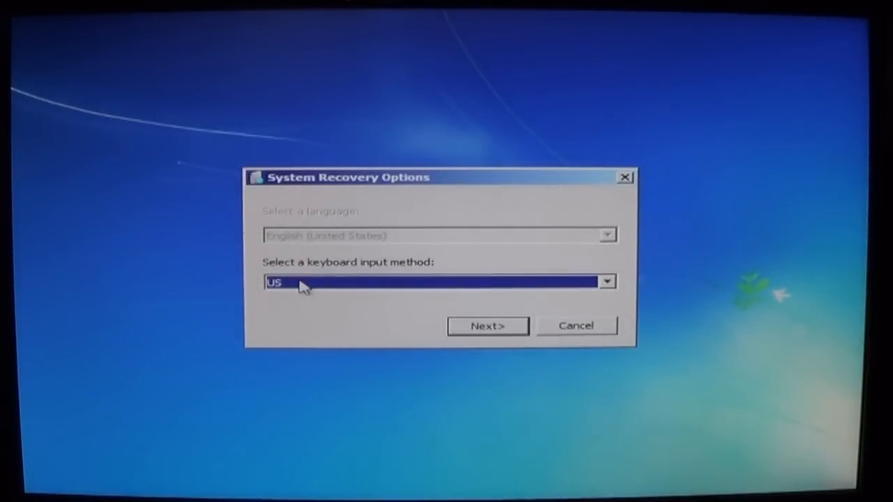
{"action": "mouse_move", "coordinate": [412, 292]}
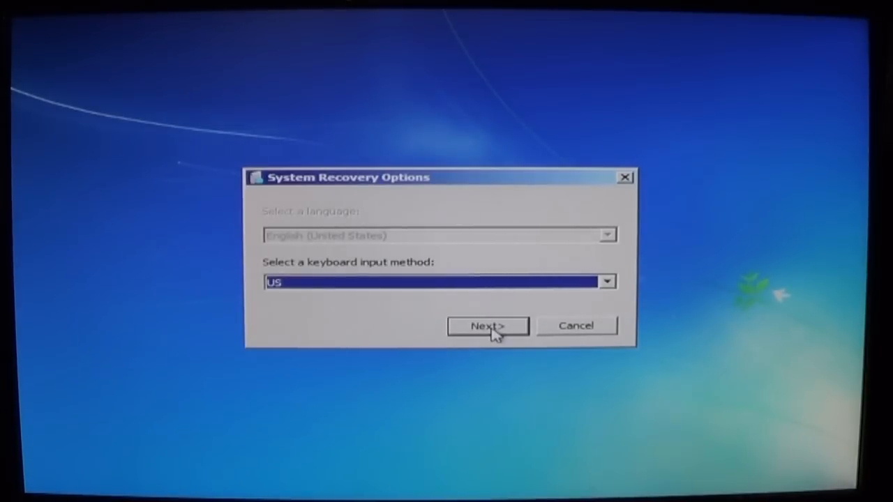
{"action": "left_click", "coordinate": [487, 326]}
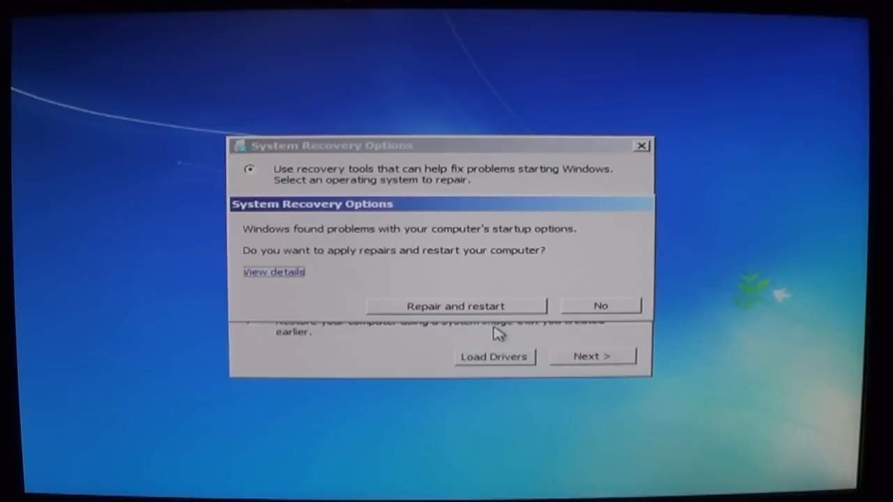
{"action": "mouse_move", "coordinate": [505, 328]}
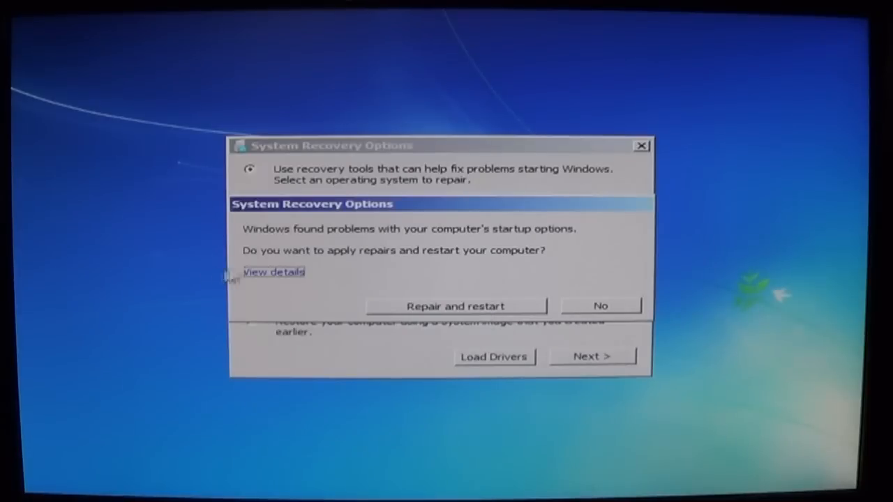
{"action": "left_click", "coordinate": [274, 272]}
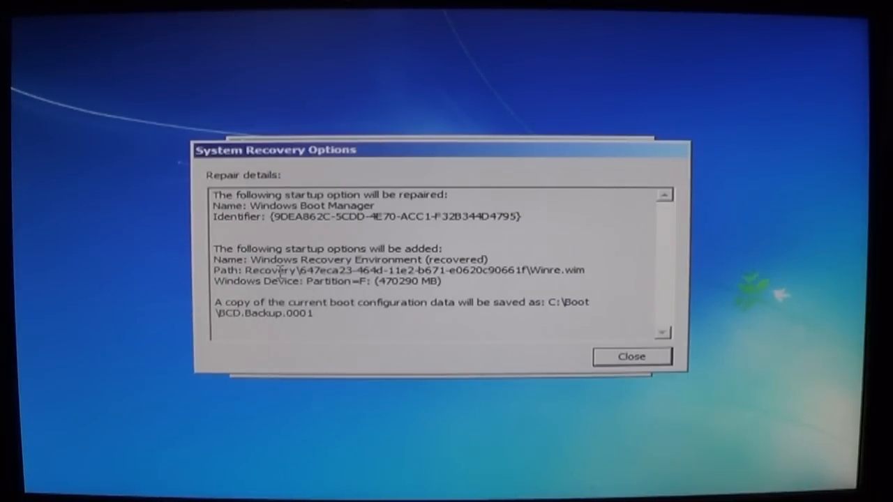
{"action": "mouse_move", "coordinate": [505, 352]}
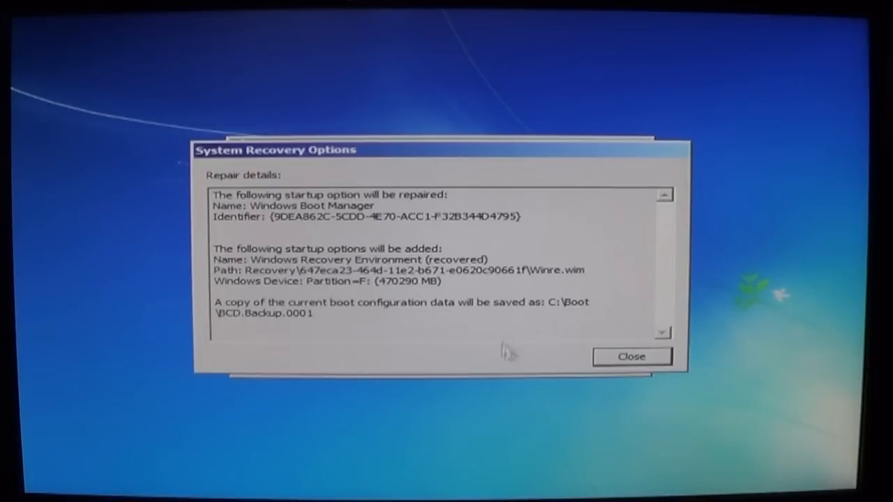
{"action": "left_click", "coordinate": [630, 357]}
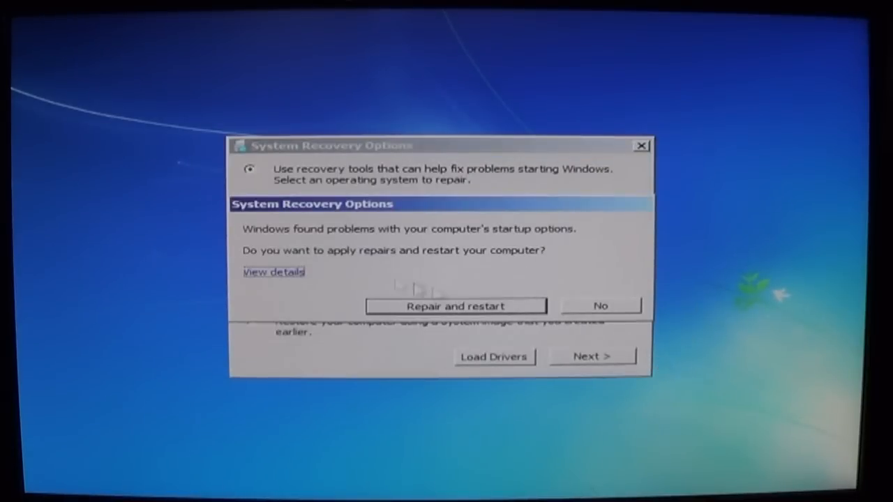
{"action": "mouse_move", "coordinate": [463, 309]}
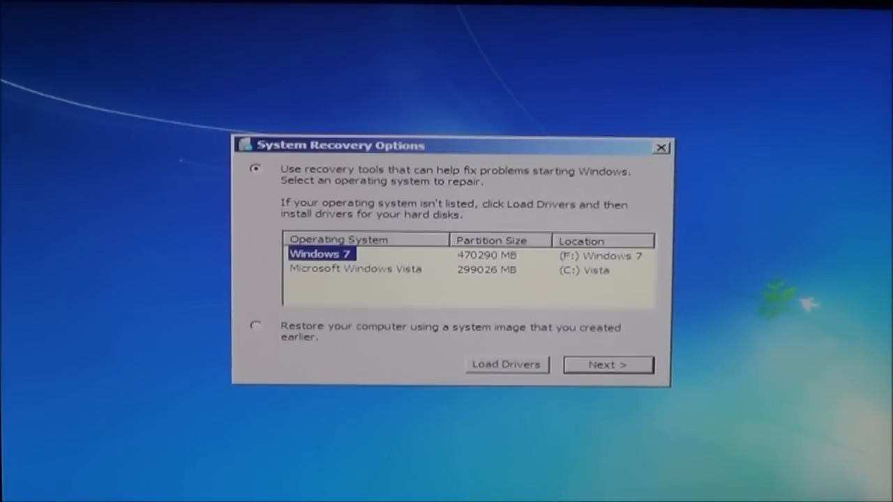
- Select the Windows 7 installation on F: (after trying Windows Vista) and continue to the recovery tools
{"action": "left_click", "coordinate": [356, 270]}
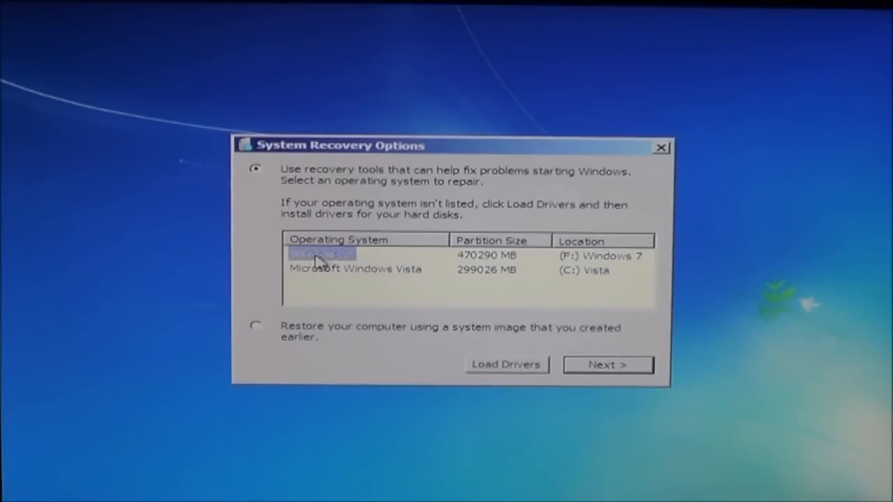
{"action": "left_click", "coordinate": [356, 269]}
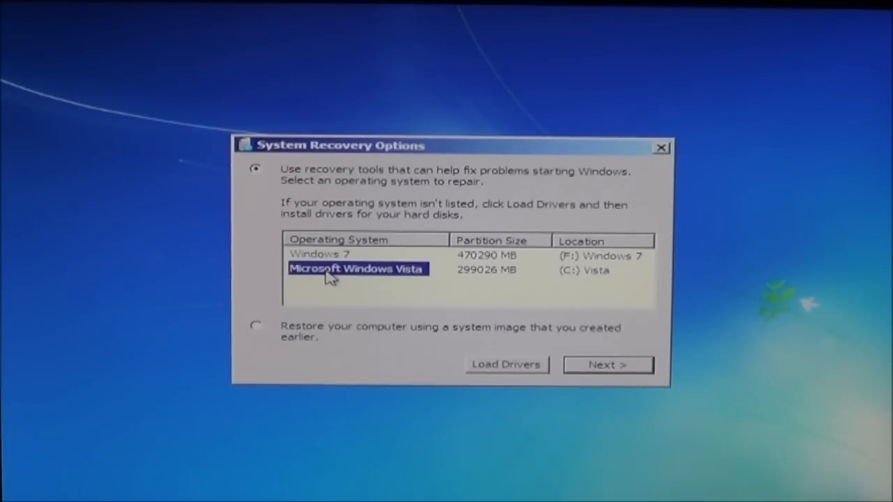
{"action": "left_click", "coordinate": [318, 254]}
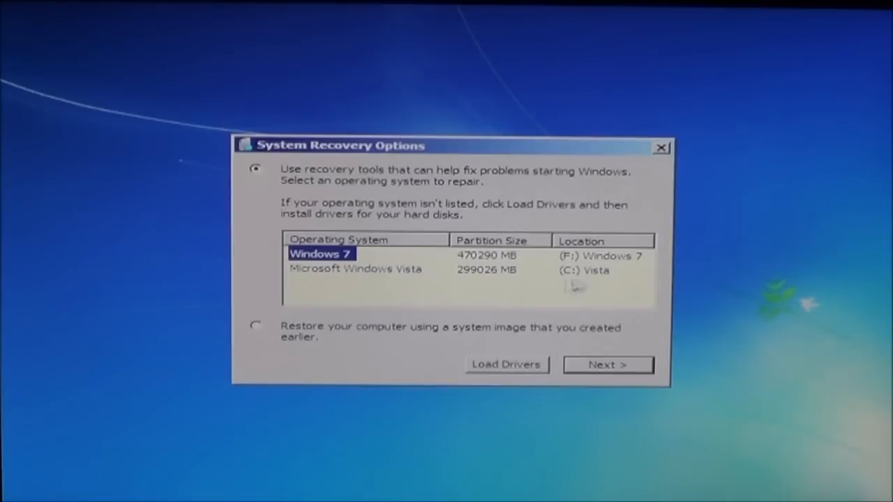
{"action": "mouse_move", "coordinate": [625, 374]}
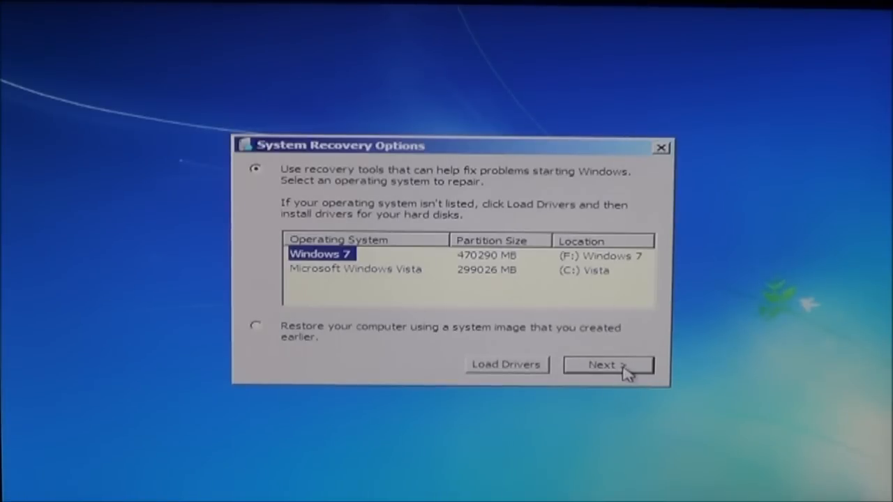
{"action": "left_click", "coordinate": [607, 364]}
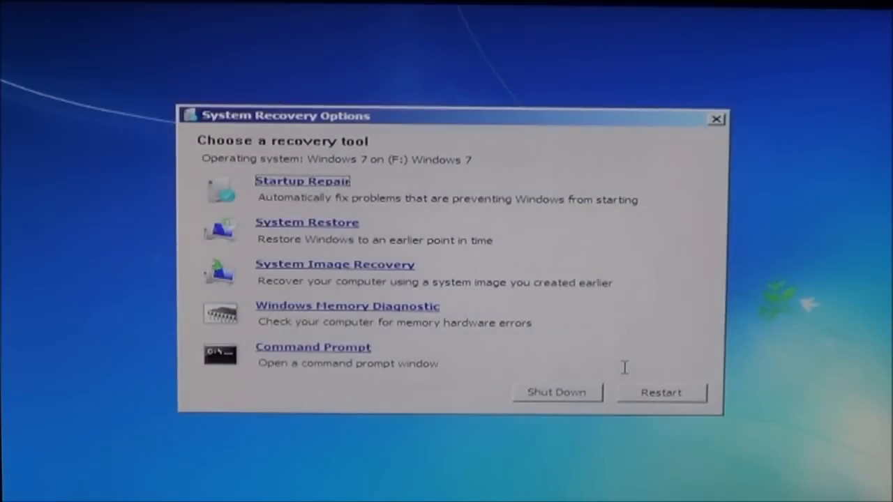
{"action": "mouse_move", "coordinate": [563, 359]}
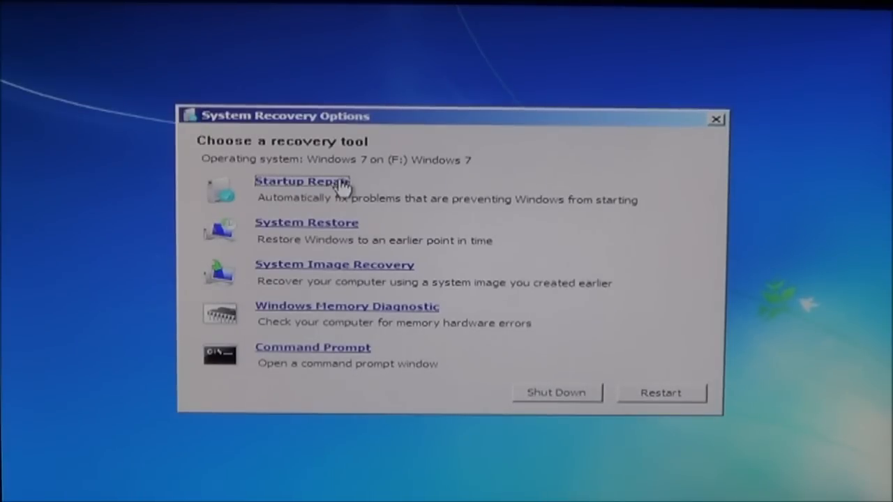
{"action": "left_click", "coordinate": [301, 181]}
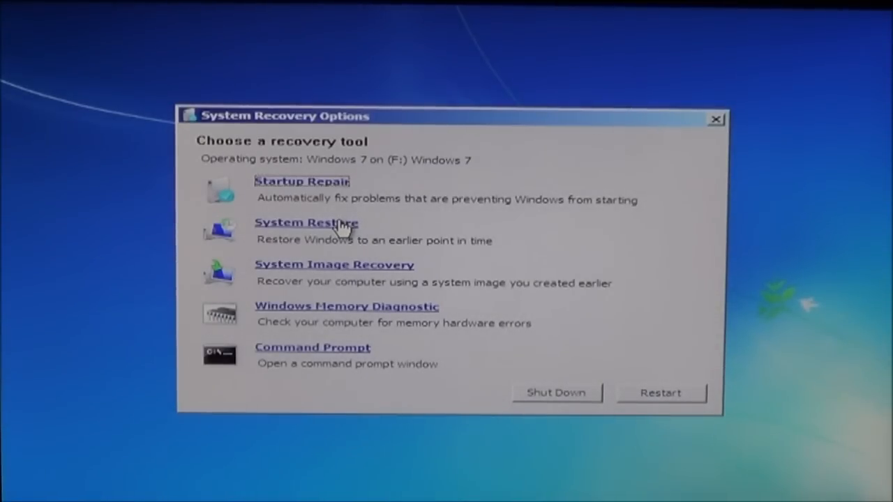
{"action": "left_click", "coordinate": [306, 223]}
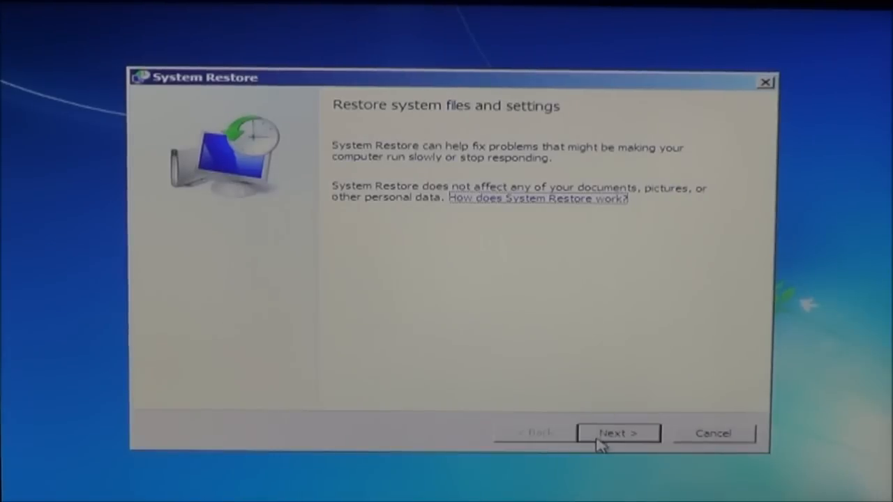
{"action": "left_click", "coordinate": [617, 432]}
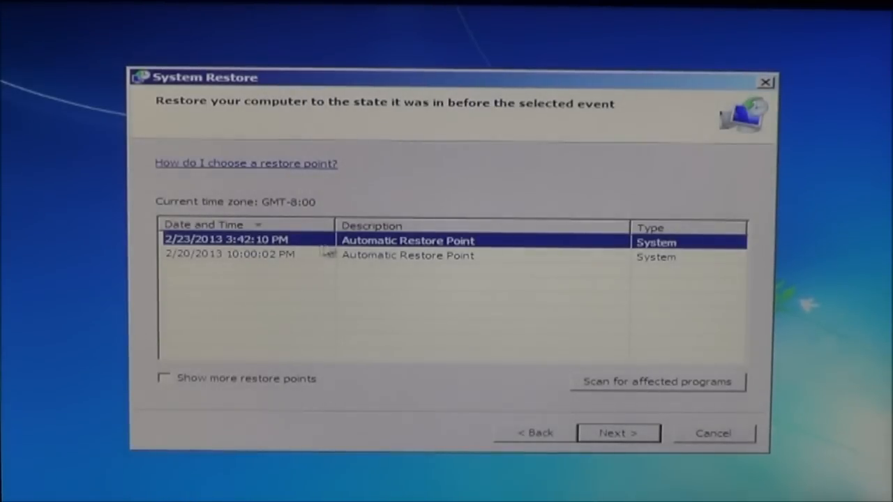
{"action": "mouse_move", "coordinate": [282, 276]}
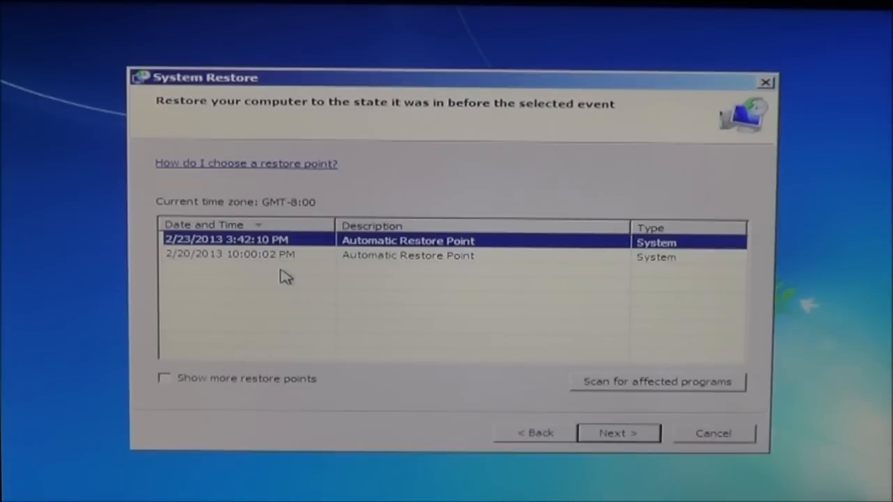
{"action": "mouse_move", "coordinate": [601, 371]}
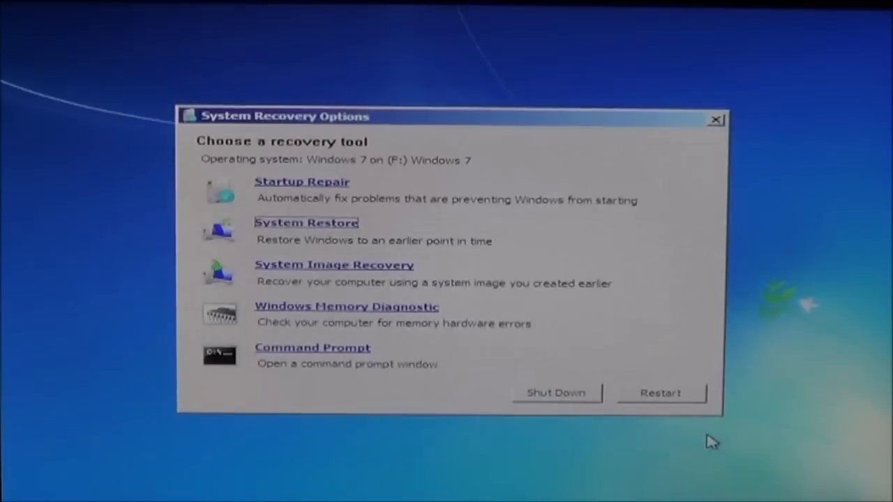
{"action": "mouse_move", "coordinate": [335, 271]}
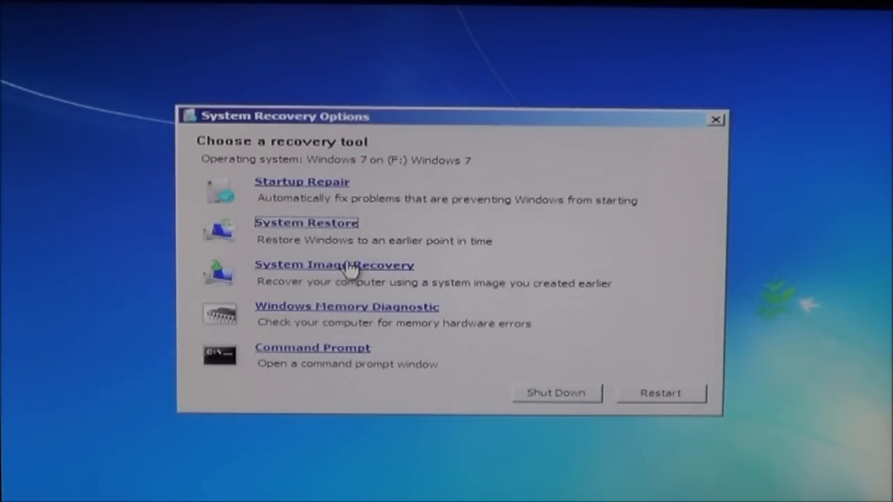
- Preview System Image Recovery and Windows Memory Diagnostic, cancelling each without running
{"action": "left_click", "coordinate": [335, 265]}
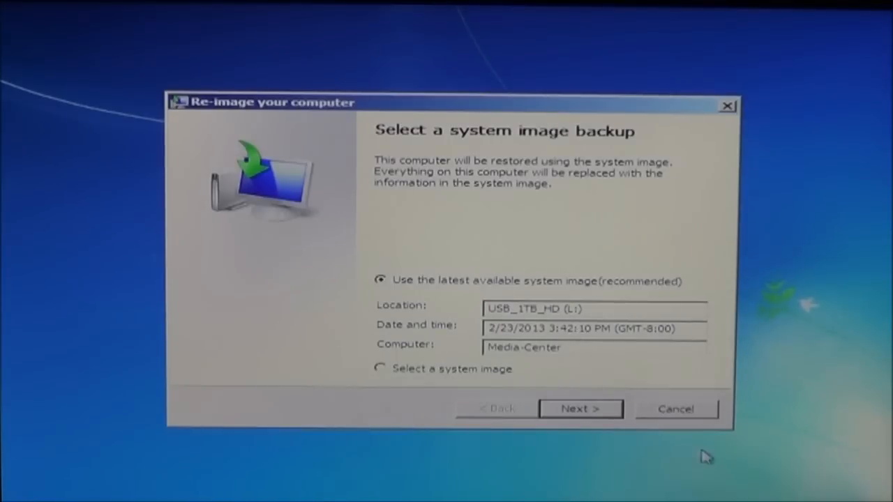
{"action": "left_click", "coordinate": [675, 409]}
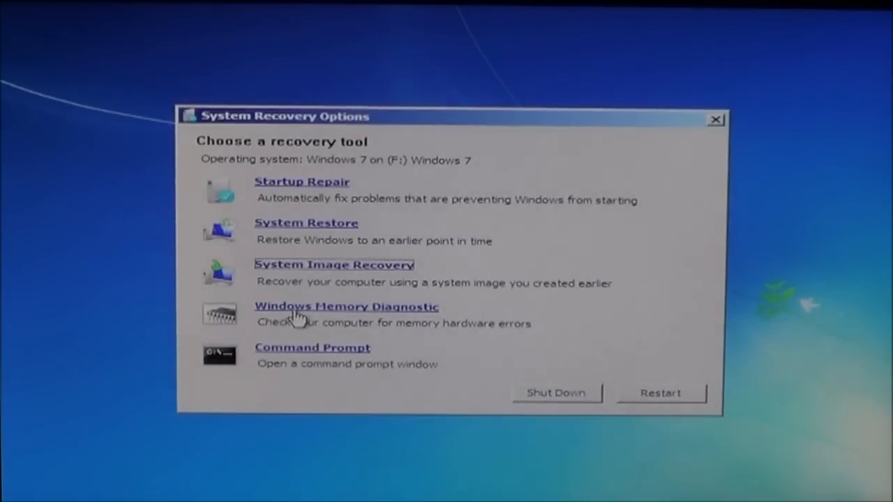
{"action": "left_click", "coordinate": [346, 307]}
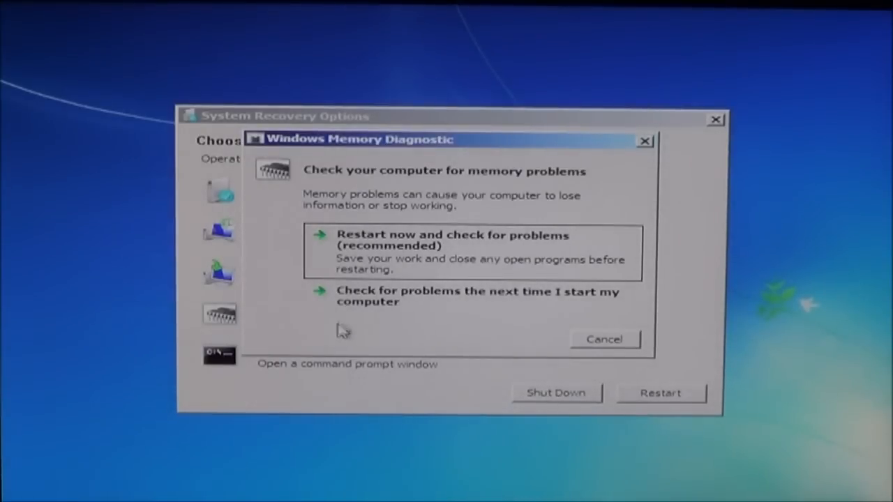
{"action": "mouse_move", "coordinate": [198, 279]}
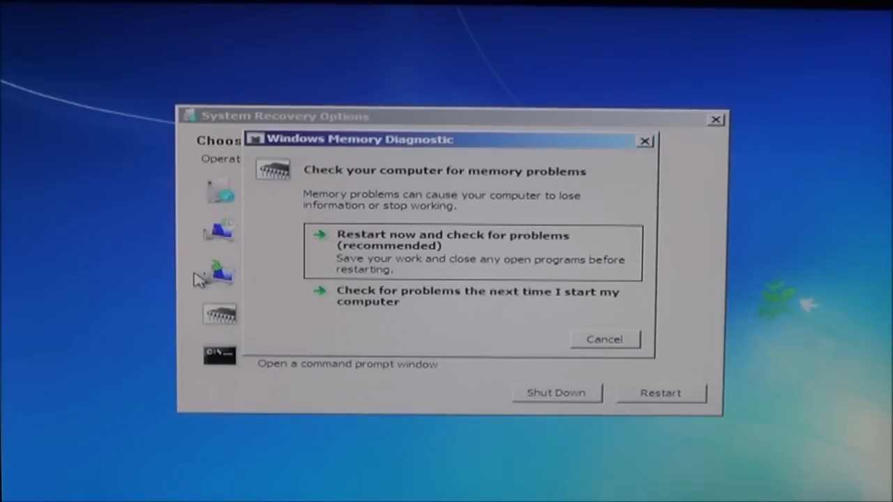
{"action": "left_click", "coordinate": [603, 339]}
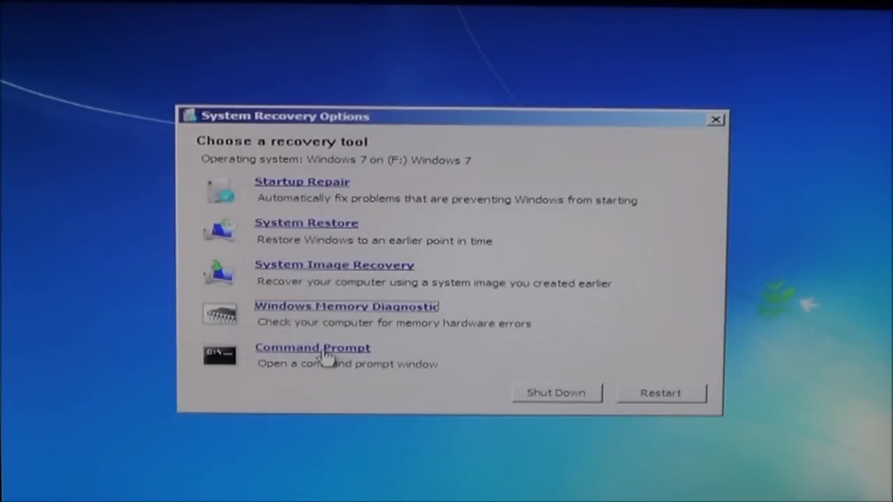
- Start a Command Prompt window at X:\windows\system32 from the recovery tools
{"action": "left_click", "coordinate": [312, 348]}
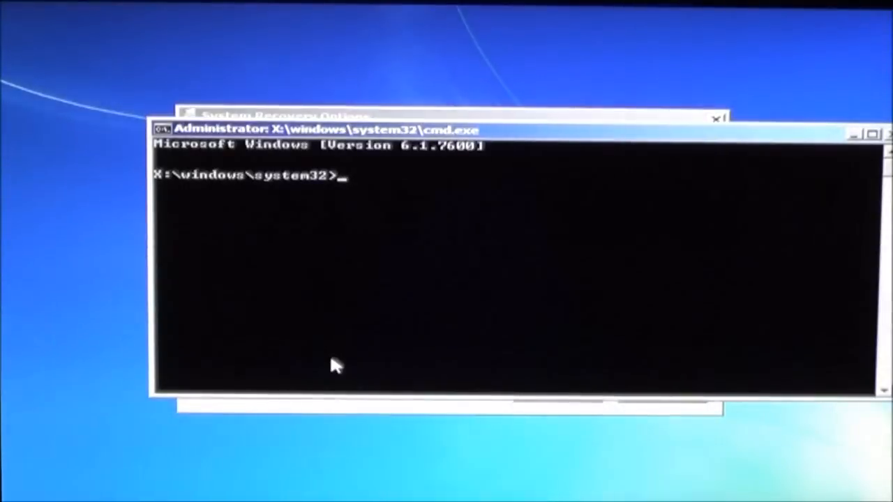